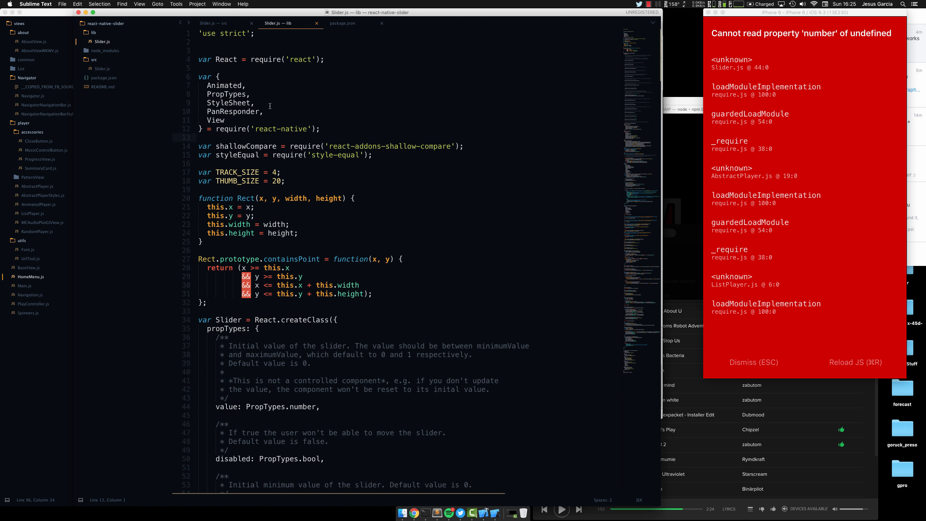
pyautogui.moveTo(492, 105)
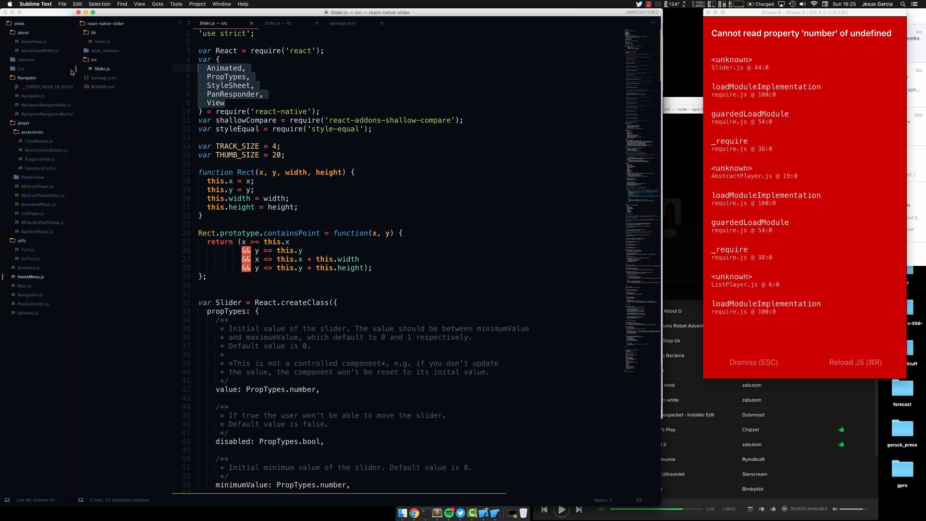
# Return to the lib copy of Slider.js to drop PropTypes from the react-native list.
pyautogui.click(277, 23)
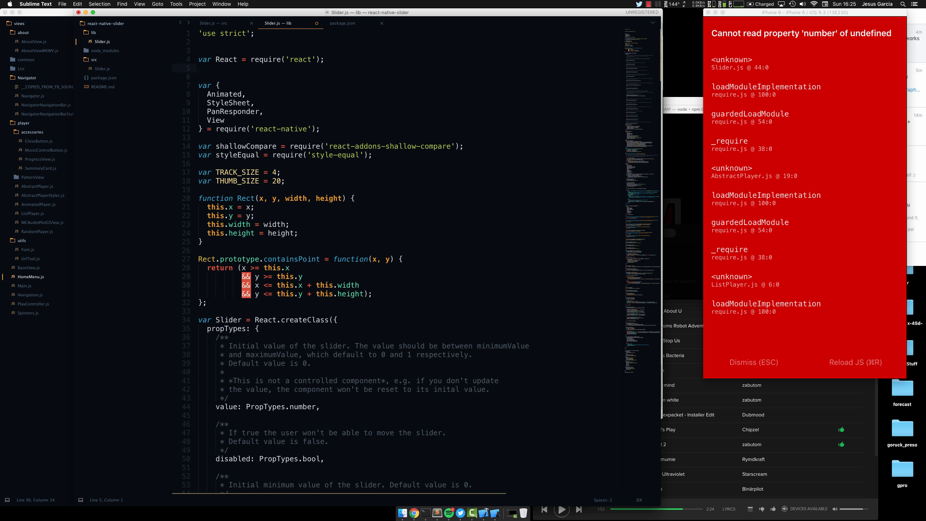
# Add 'const PropTypes = React.PropTypes;' below the React require, then tap the AAOCG collection.
pyautogui.write('const')
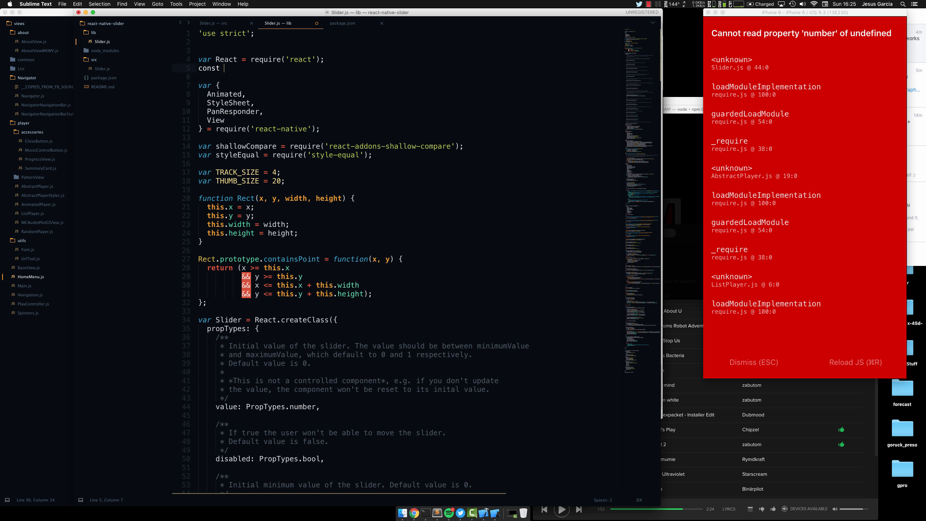
pyautogui.write('PropTypes =')
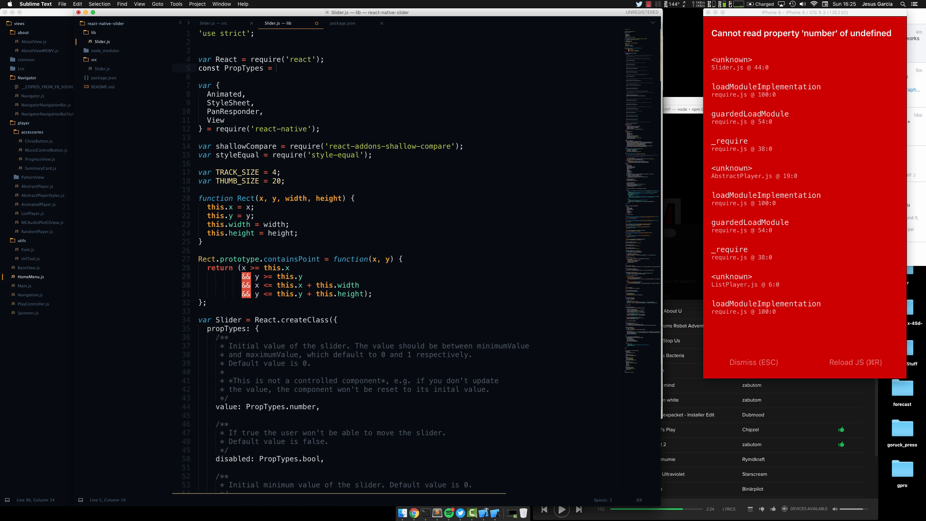
pyautogui.write('React.PropTypes;')
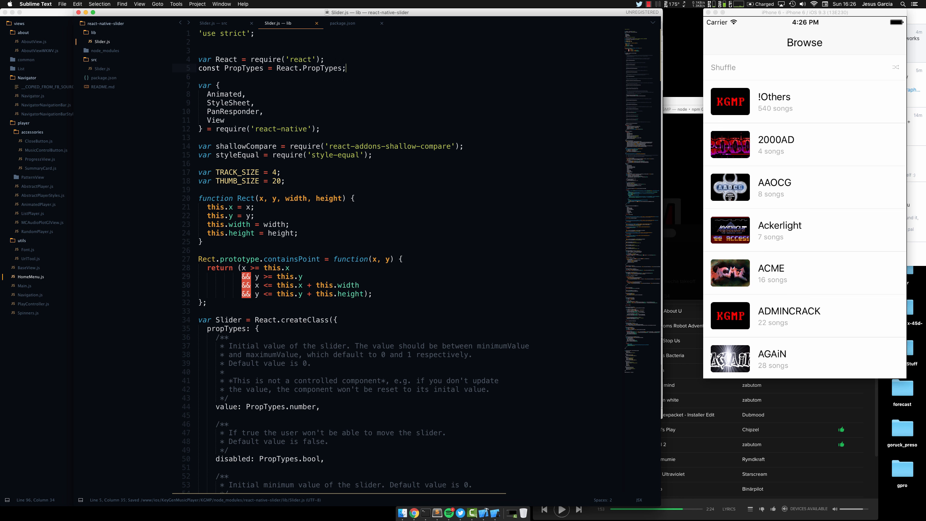
pyautogui.click(775, 187)
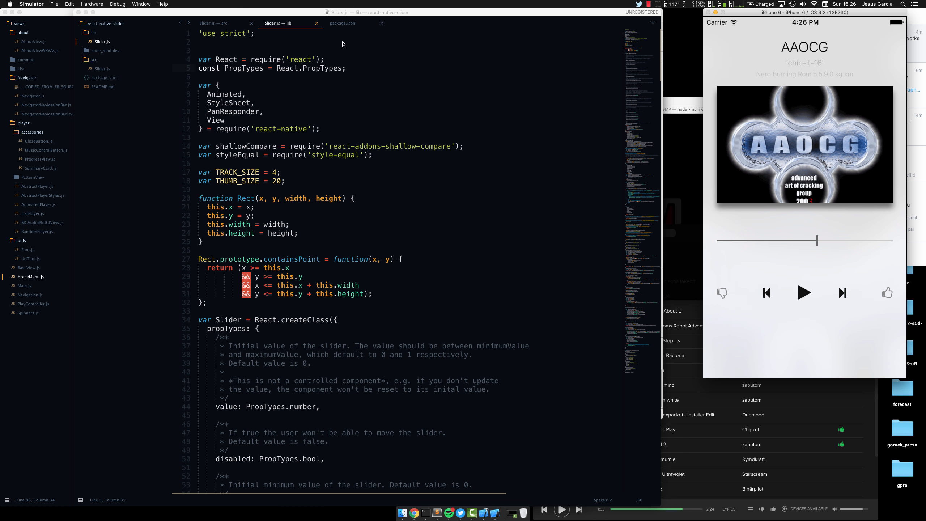
# Select PropTypes in Slider.js to see its uses, then switch to package.json.
pyautogui.doubleClick(244, 68)
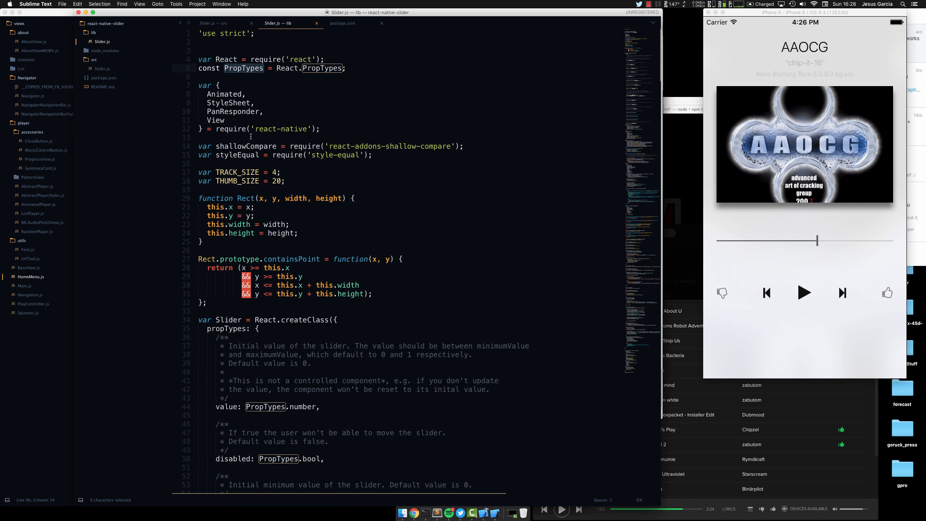
pyautogui.click(342, 23)
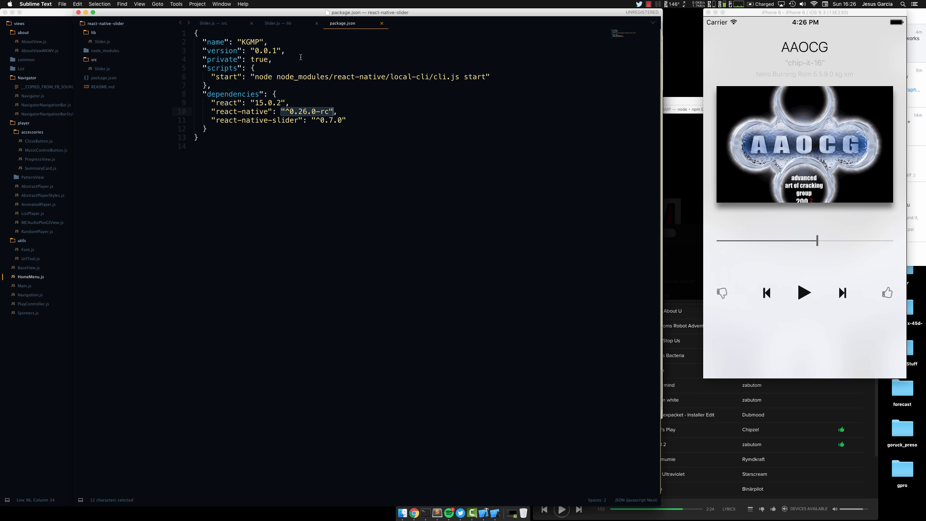
# Check the react-native dependency version ^0.26.0-rc in the package.json tab.
pyautogui.click(278, 23)
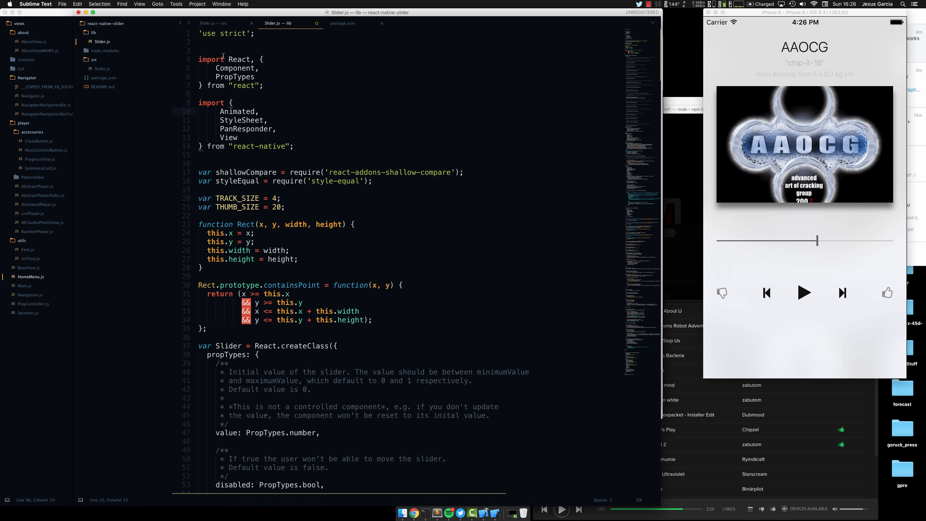
# Select PropTypes in the new 'import ... from "react"' line to verify it.
pyautogui.doubleClick(234, 68)
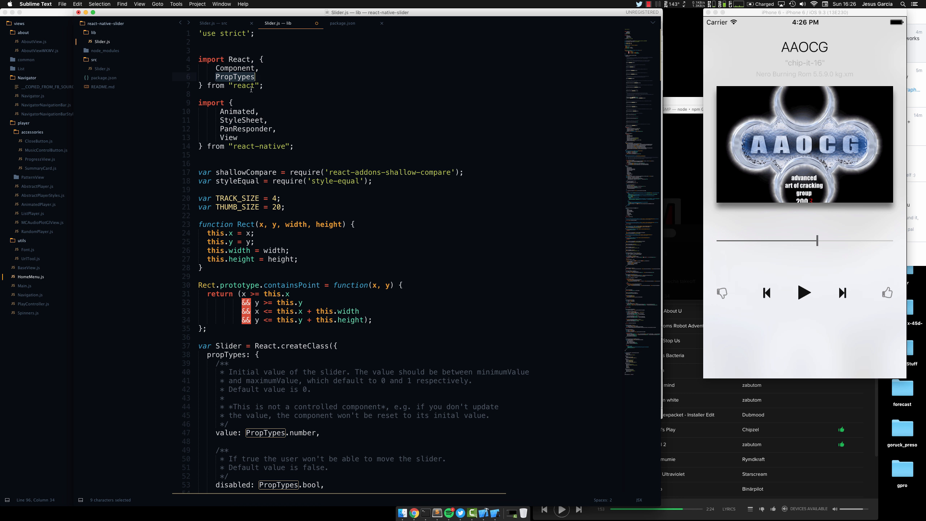
pyautogui.moveTo(368, 158)
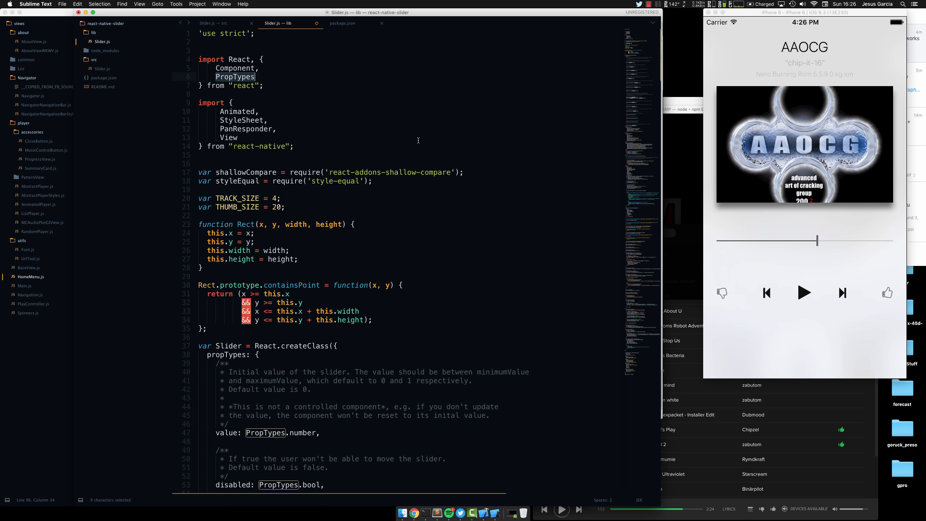
pyautogui.moveTo(488, 129)
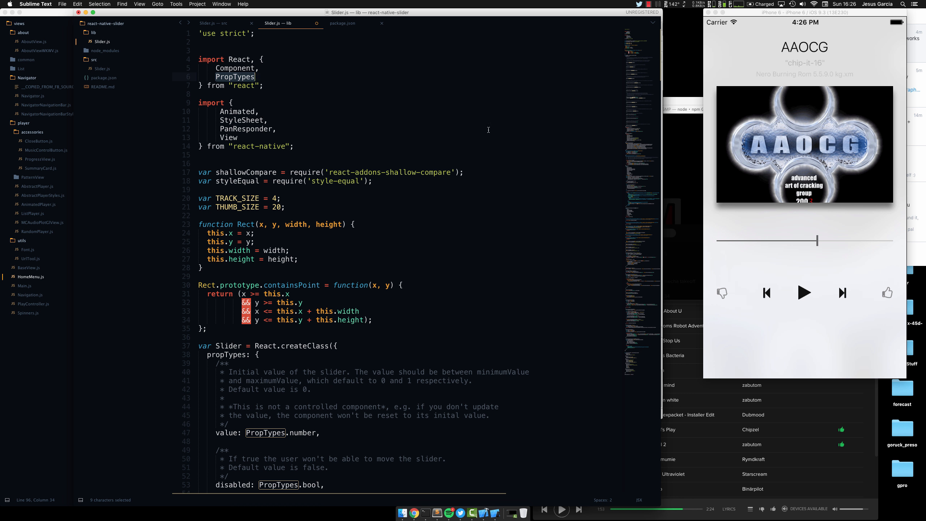
pyautogui.moveTo(262, 78)
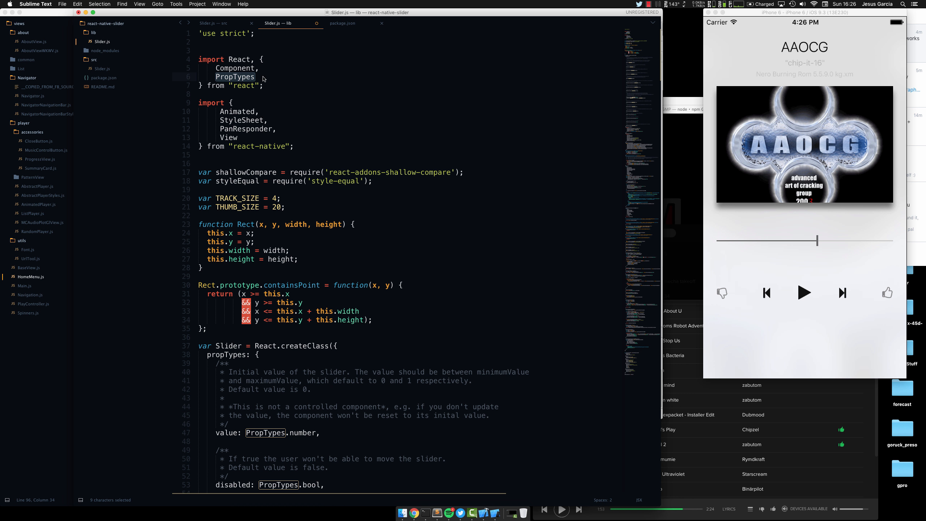
pyautogui.moveTo(658, 68)
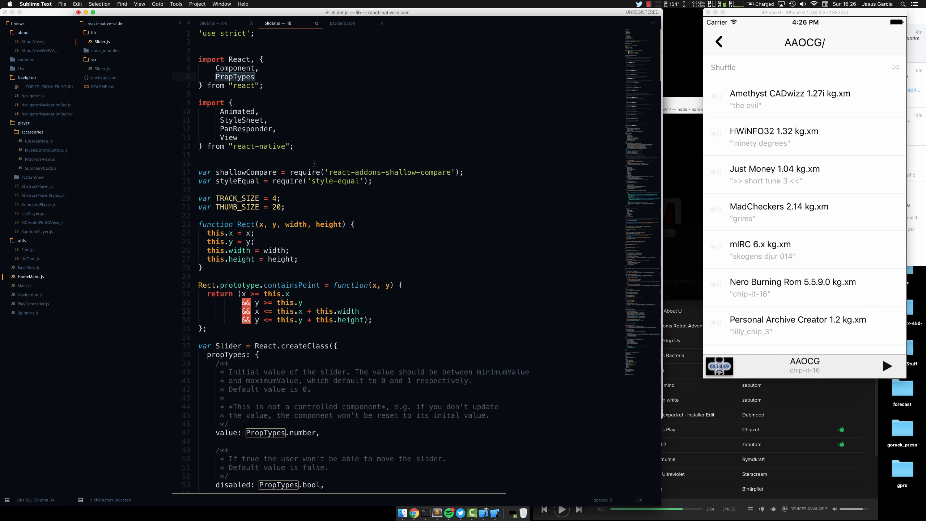
pyautogui.moveTo(293, 46)
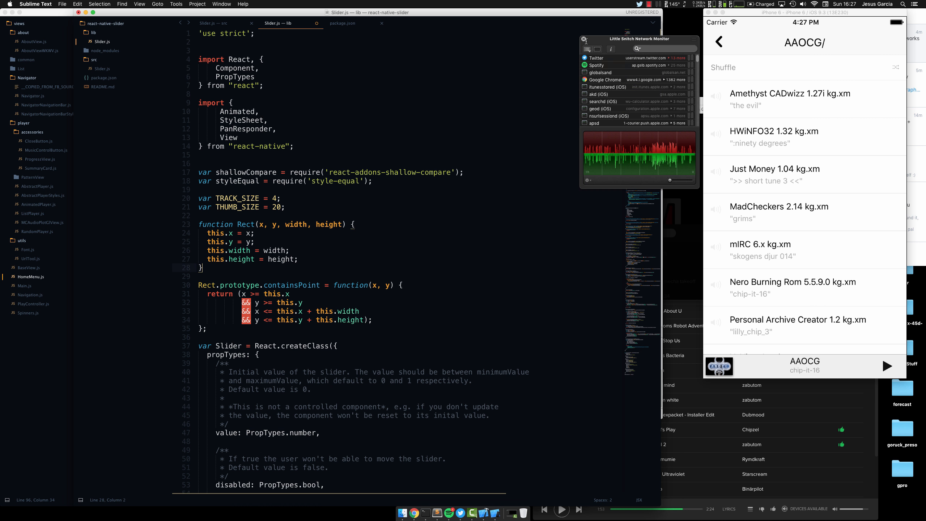
# Return from the player to the AAOCG/ track list, keeping chip-it-16 playing.
pyautogui.click(650, 5)
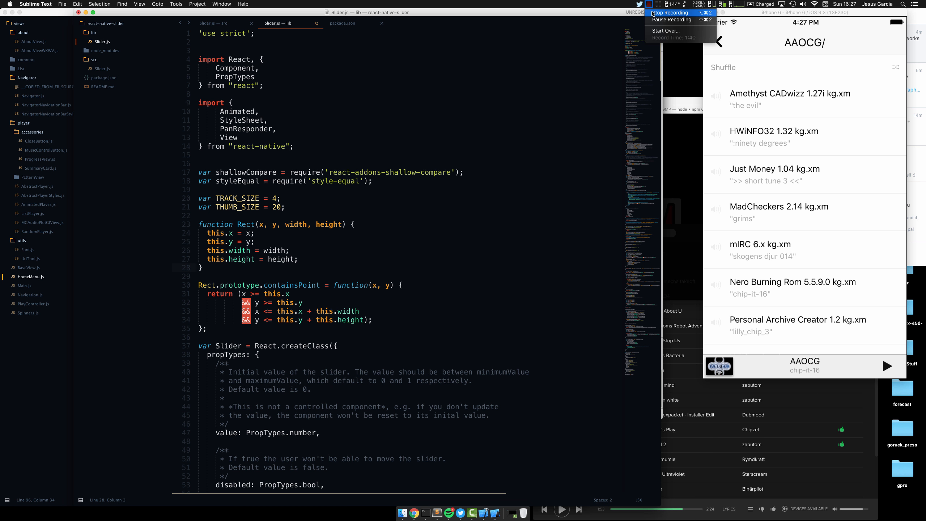